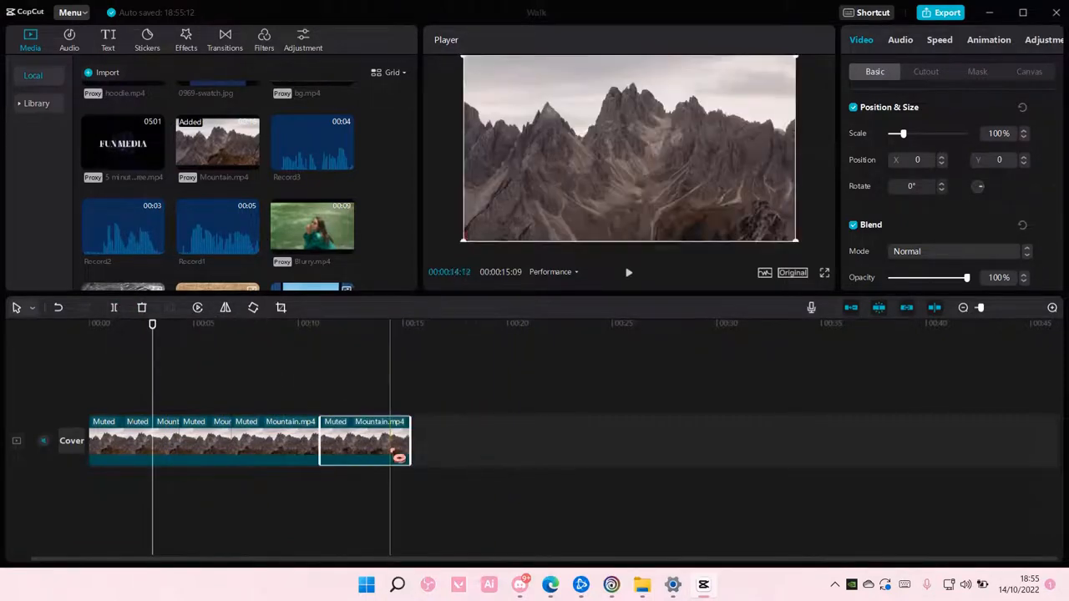
- Drag the last Mountain.mp4 clip rightward on the main track, leaving a gap before it
drag(363, 441, 320, 401)
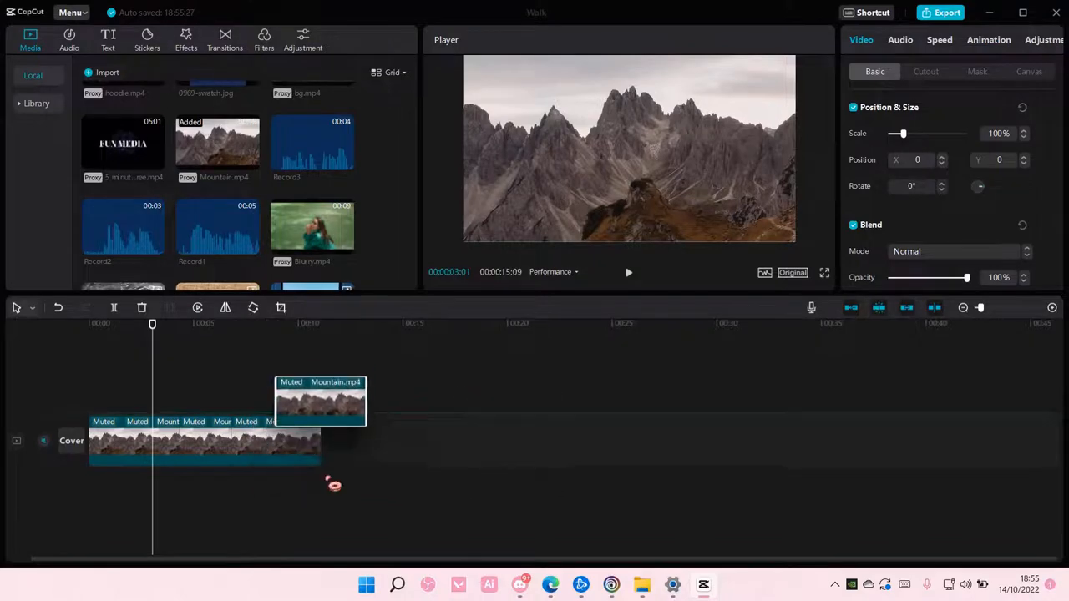
drag(320, 403, 614, 418)
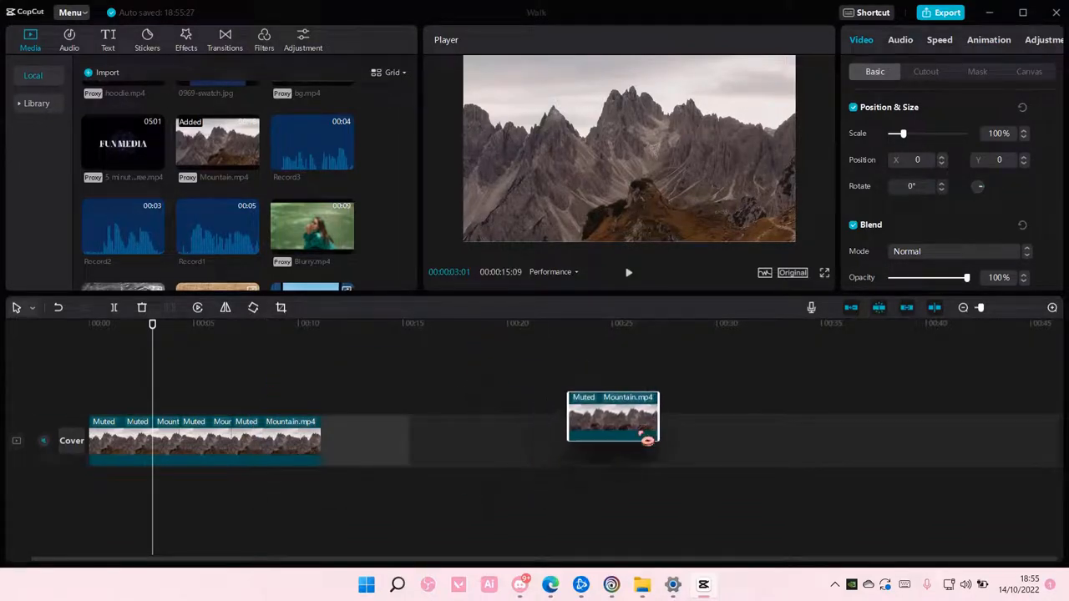
drag(612, 418, 363, 441)
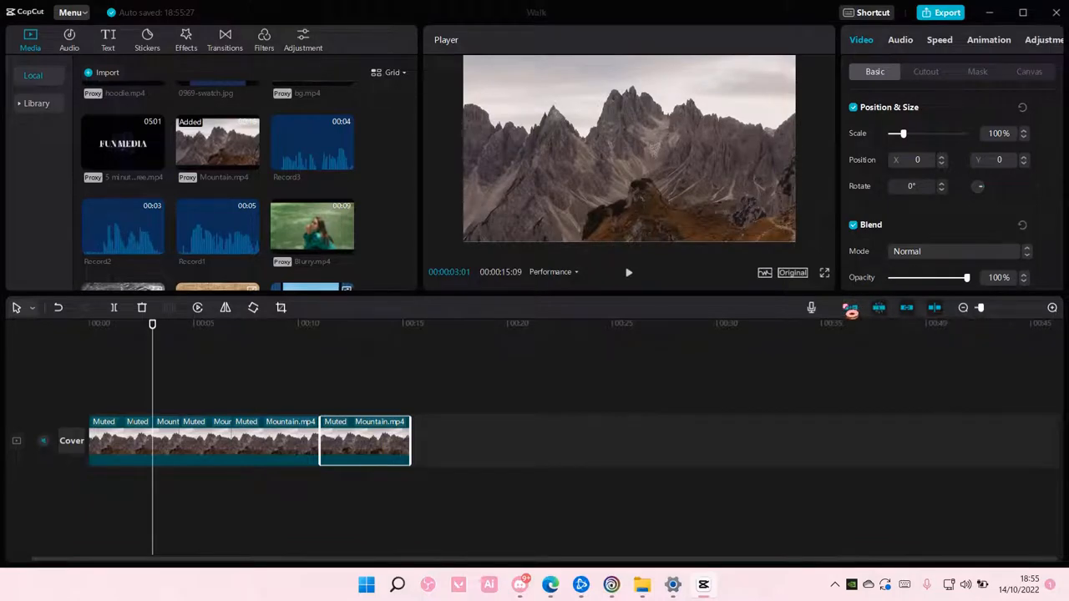
drag(365, 441, 486, 442)
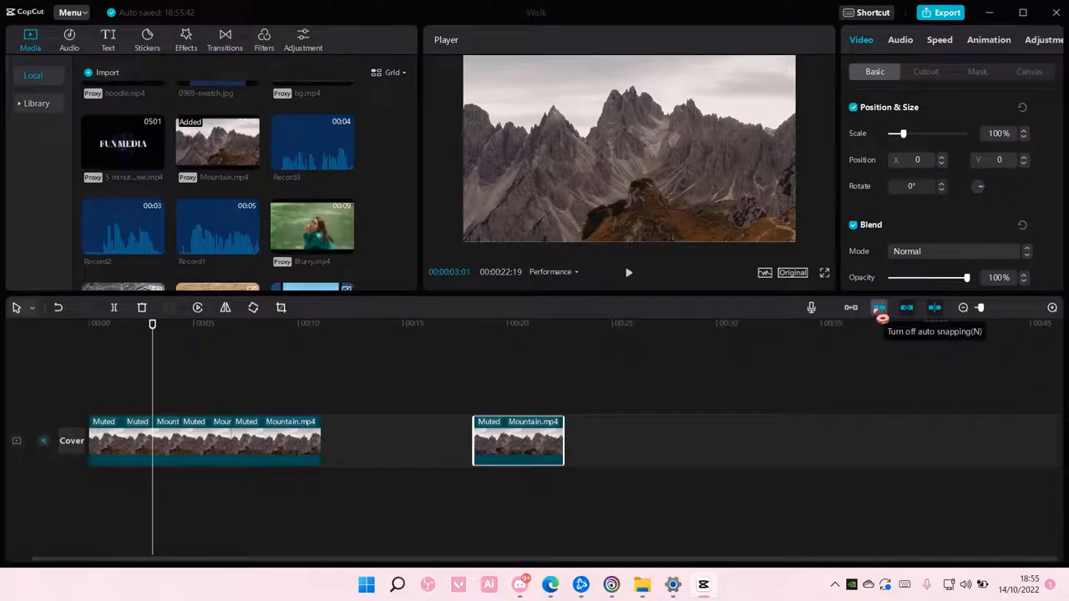
mouse_move(907, 307)
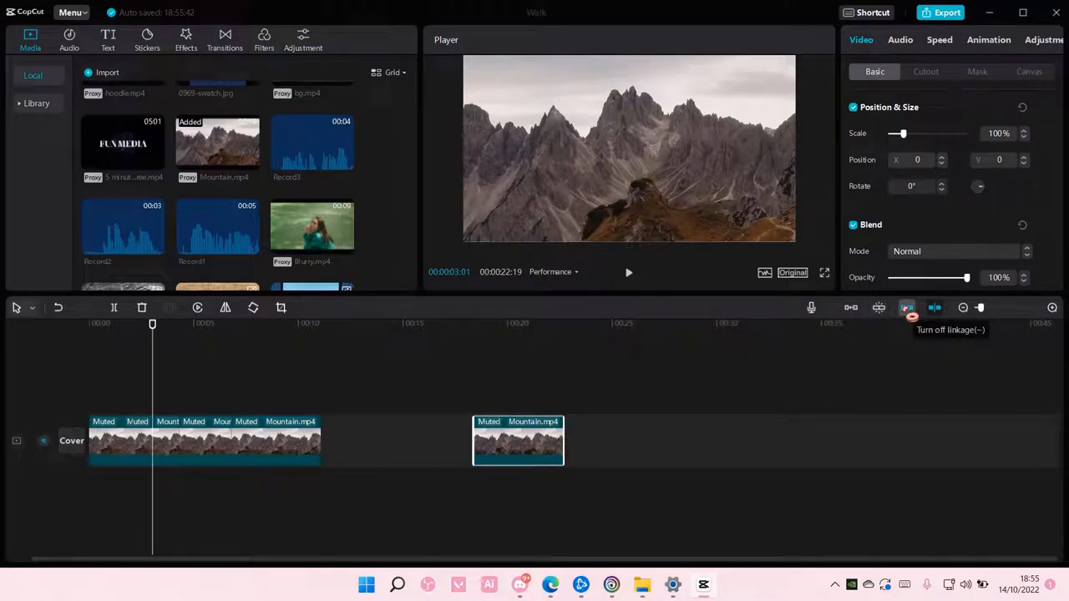
mouse_move(935, 308)
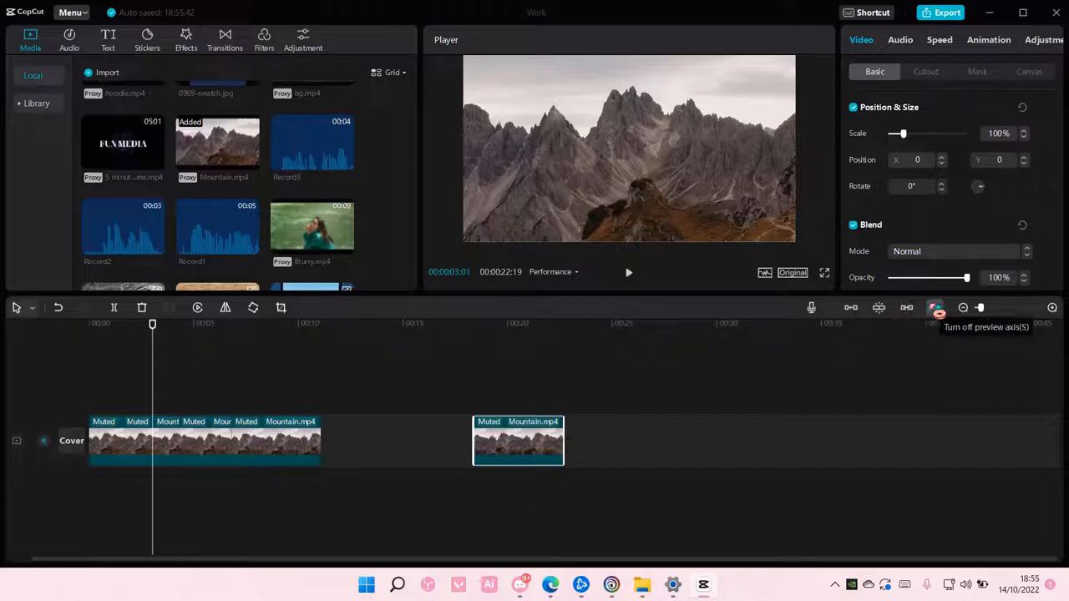